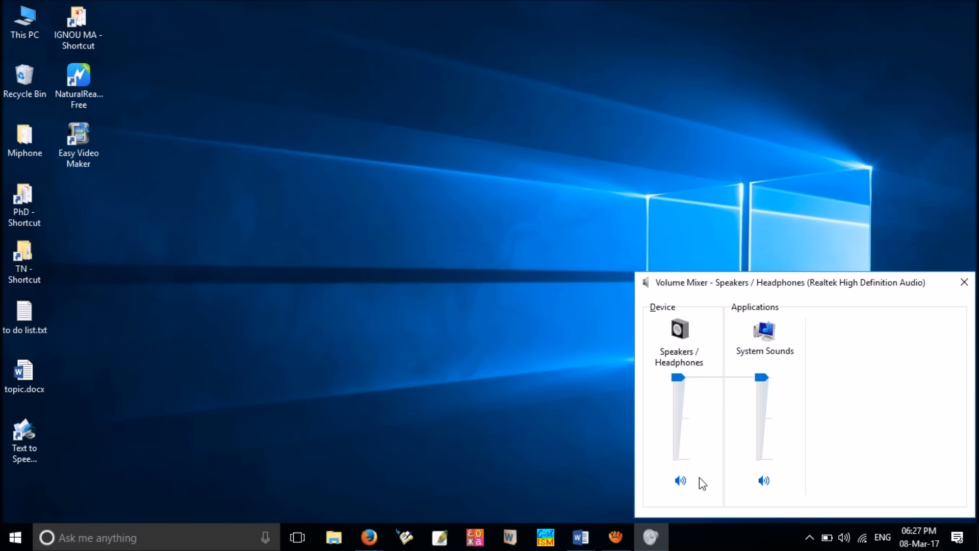
- Close the Volume Mixer and bring up the speaker tray icon's menu
{"action": "left_click", "coordinate": [964, 281]}
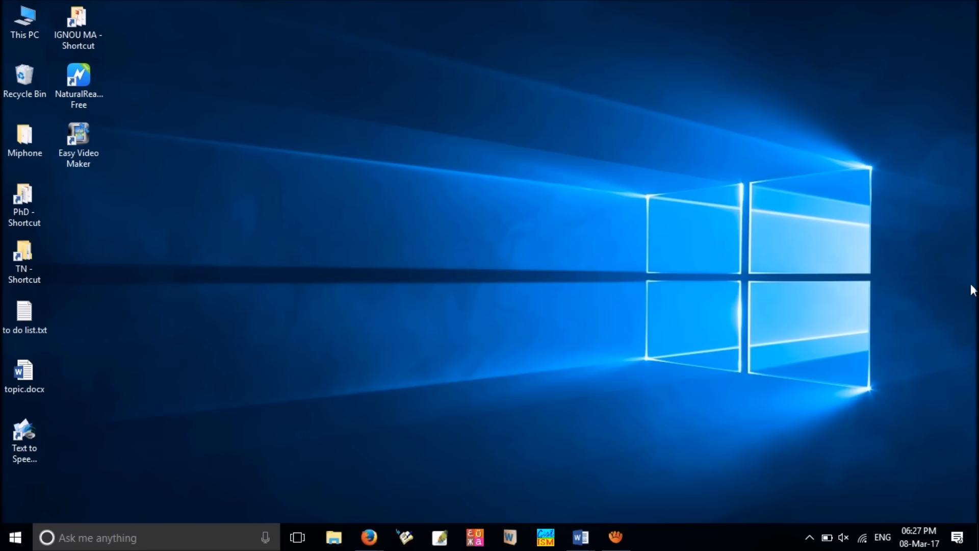
{"action": "right_click", "coordinate": [842, 537]}
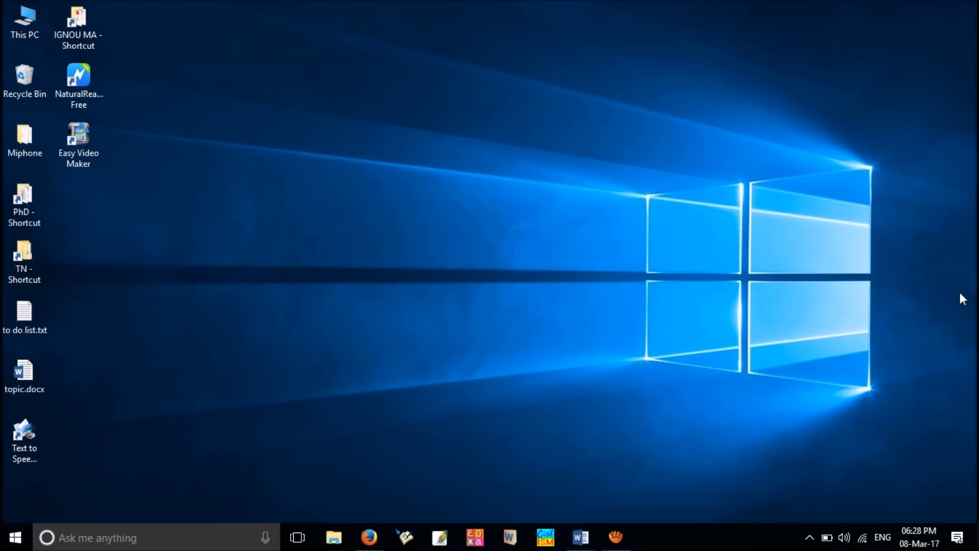
{"action": "right_click", "coordinate": [844, 537]}
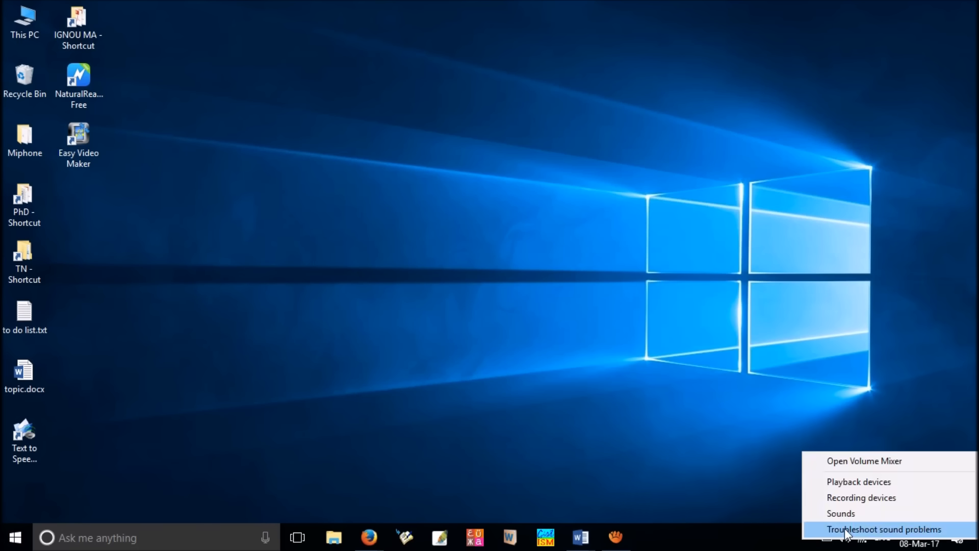
{"action": "left_click", "coordinate": [884, 530]}
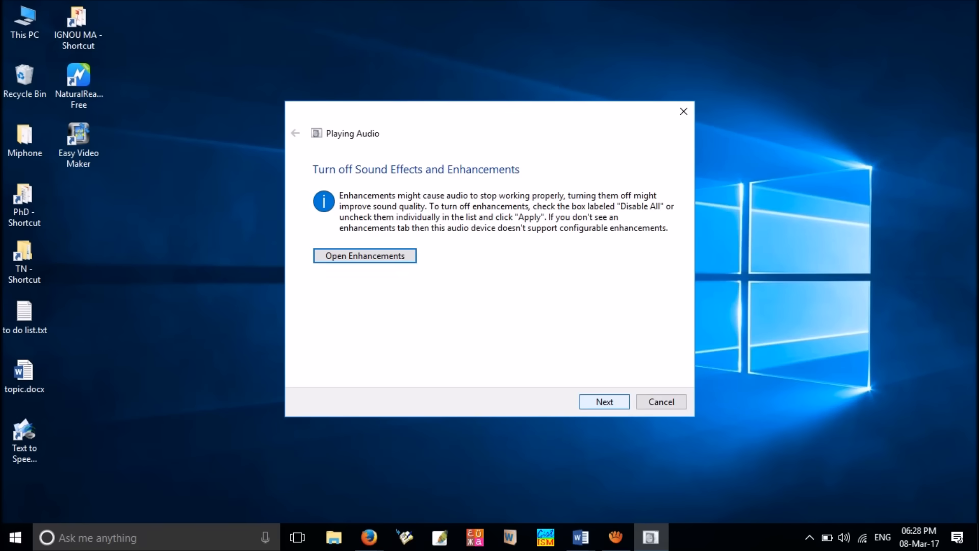
{"action": "left_click", "coordinate": [602, 402]}
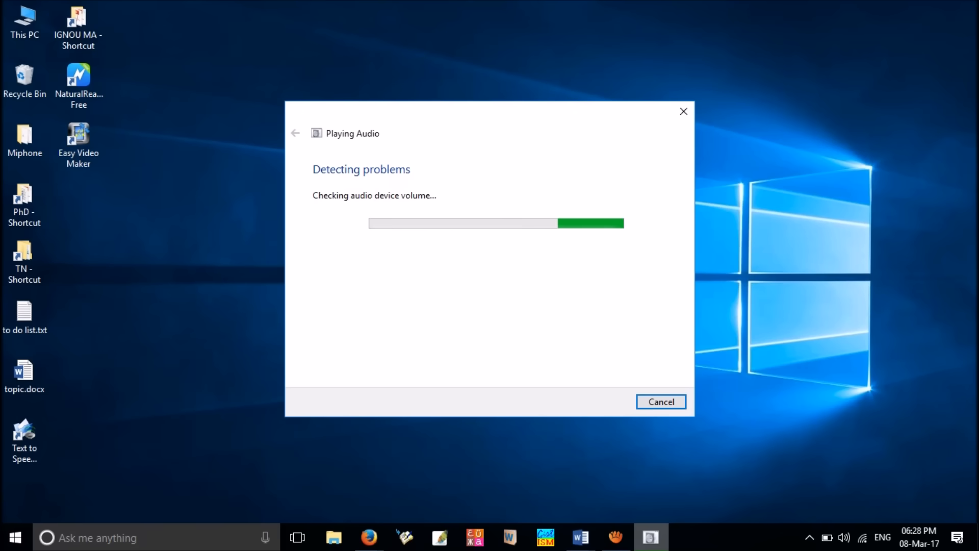
{"action": "left_click", "coordinate": [660, 402]}
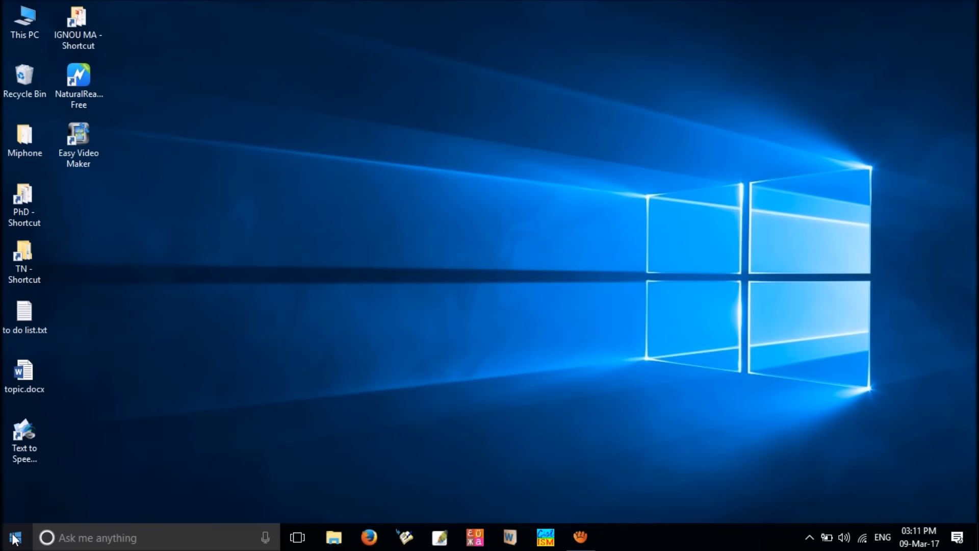
- Expand Sound, video and game controllers and show actions for Realtek High Definition Audio
{"action": "right_click", "coordinate": [12, 537]}
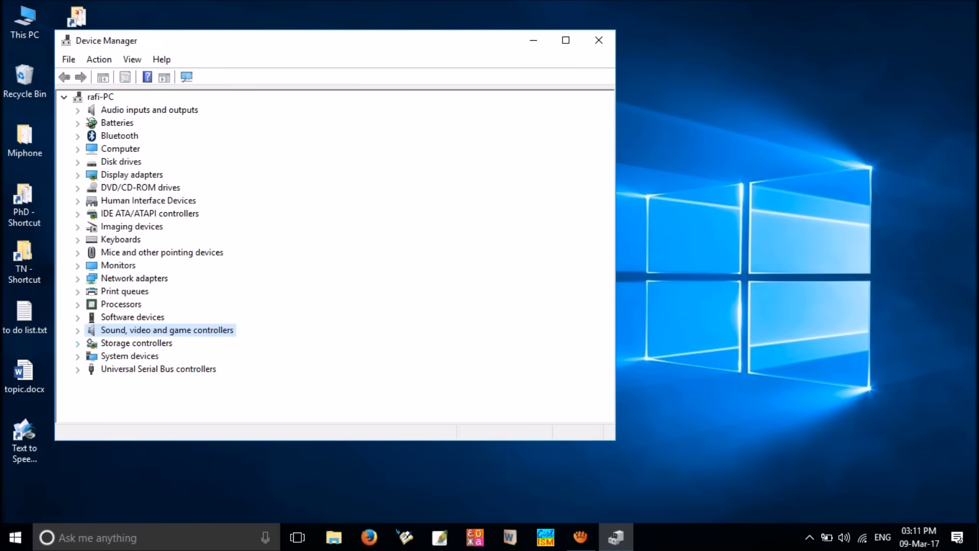
{"action": "left_click", "coordinate": [78, 329]}
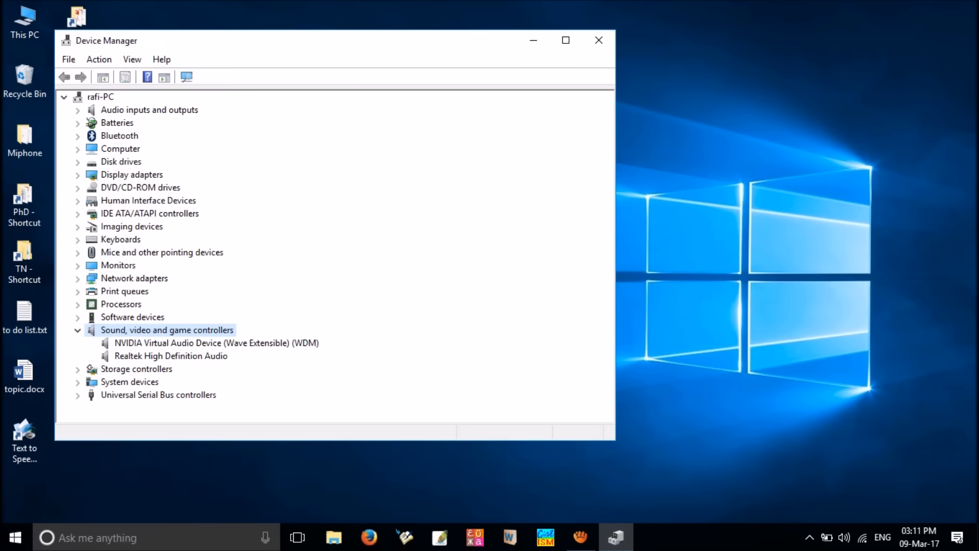
{"action": "left_click", "coordinate": [170, 355]}
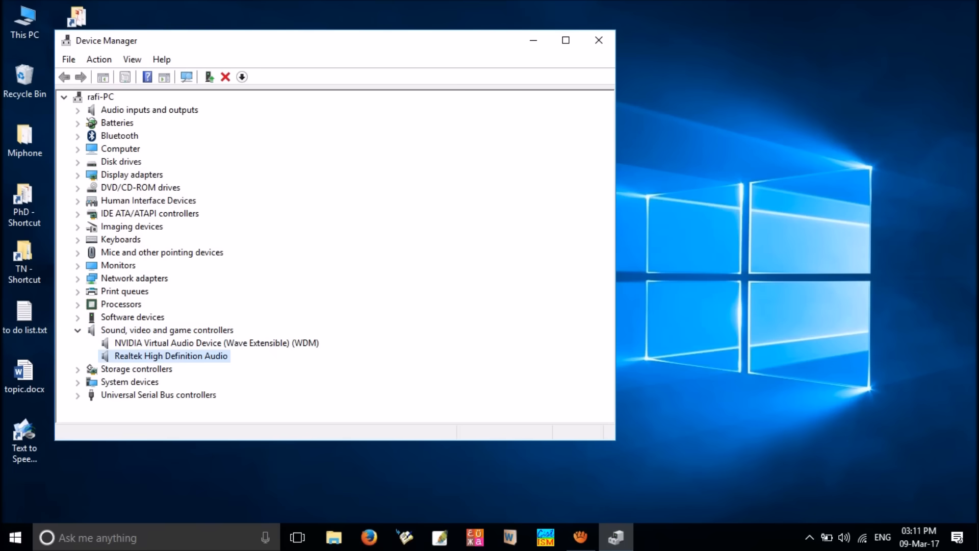
{"action": "right_click", "coordinate": [171, 355]}
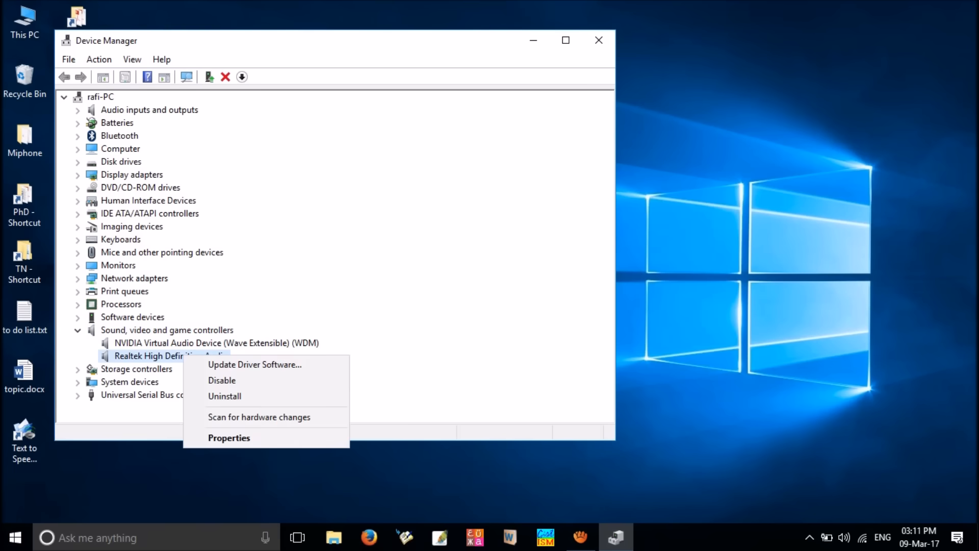
{"action": "mouse_move", "coordinate": [224, 396]}
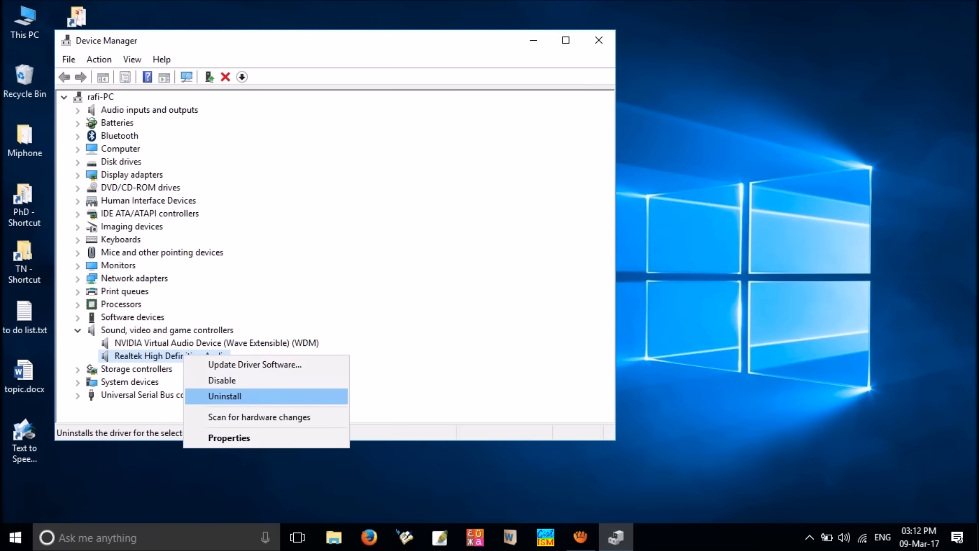
- Uninstall Realtek High Definition Audio, leaving Delete the driver software unchecked, and confirm
{"action": "left_click", "coordinate": [223, 396]}
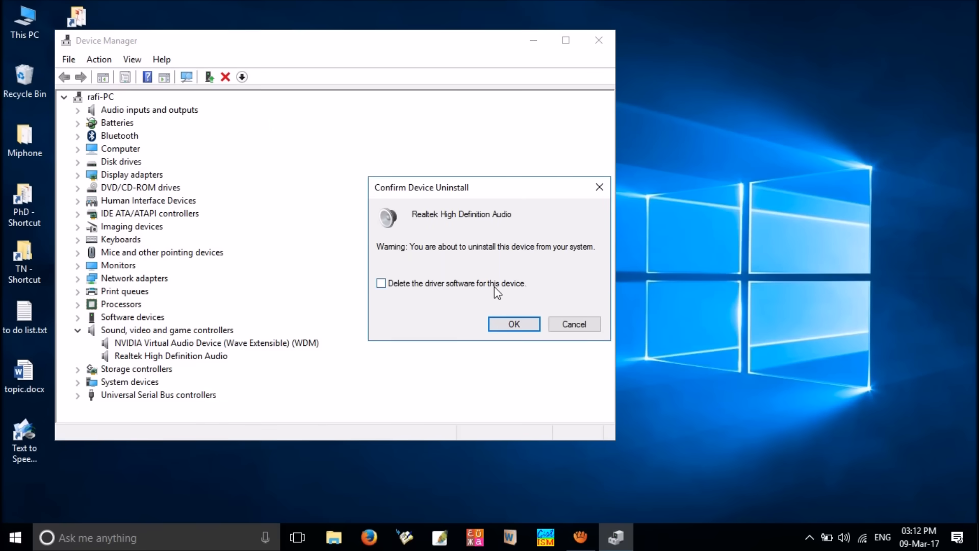
{"action": "mouse_move", "coordinate": [669, 303]}
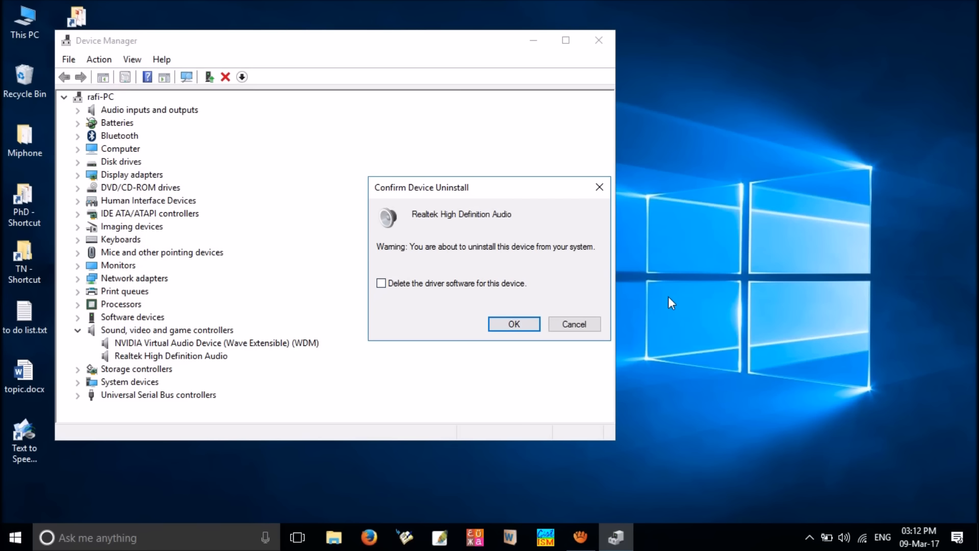
{"action": "mouse_move", "coordinate": [690, 300]}
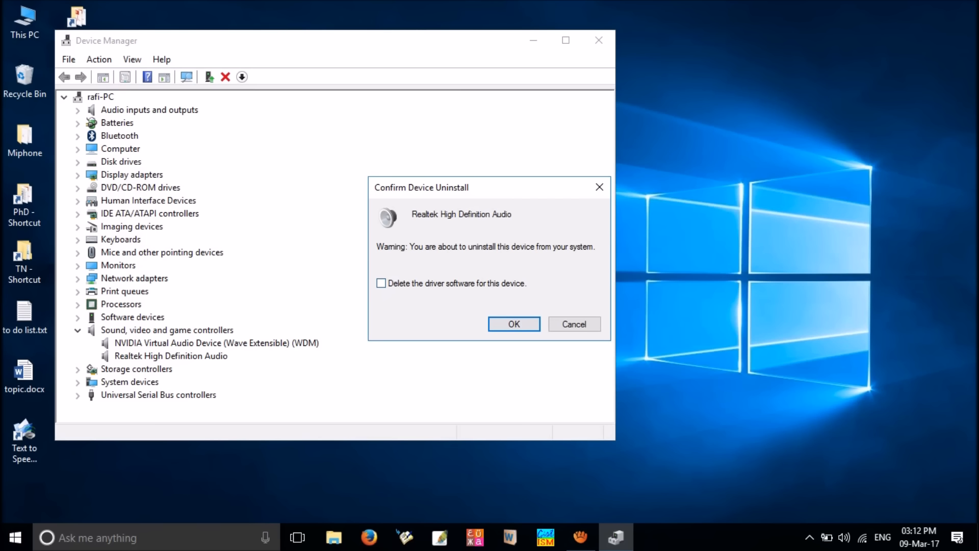
{"action": "left_click", "coordinate": [380, 283]}
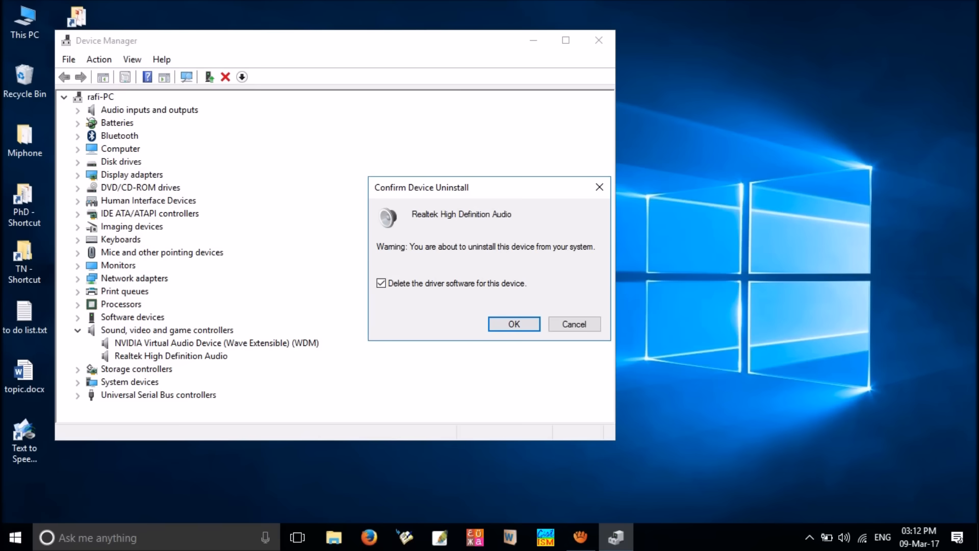
{"action": "left_click", "coordinate": [381, 283]}
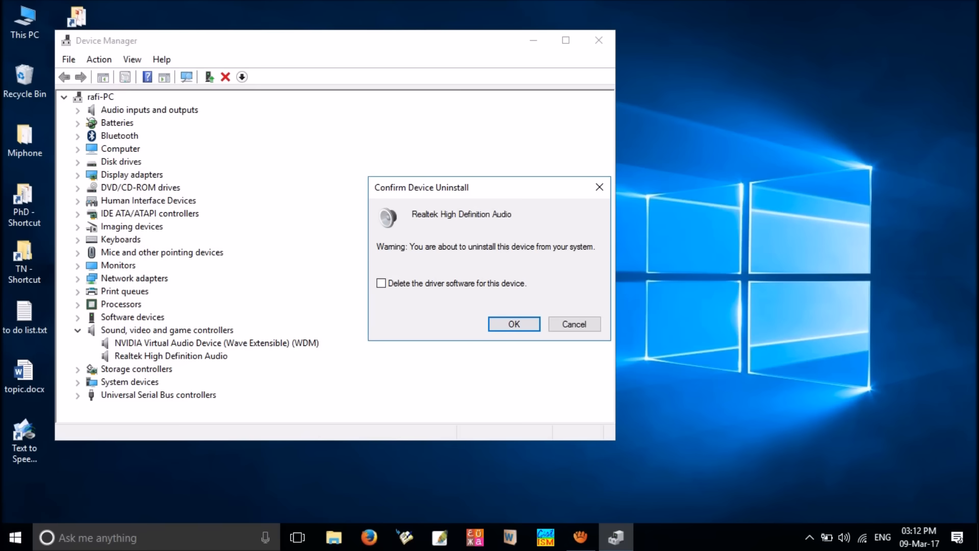
{"action": "left_click", "coordinate": [513, 324]}
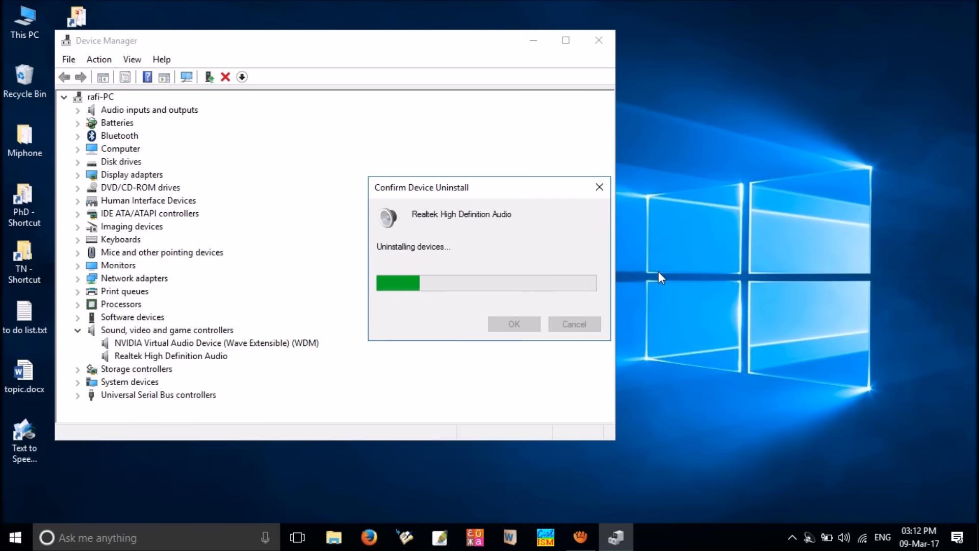
{"action": "left_click", "coordinate": [16, 538]}
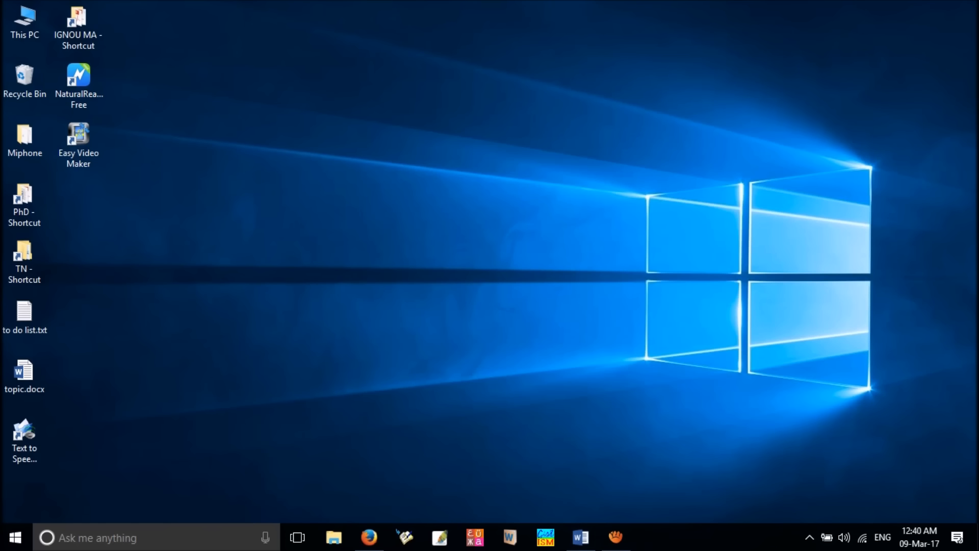
- Show the Playback devices list and select Speakers / Headphones
{"action": "right_click", "coordinate": [843, 537]}
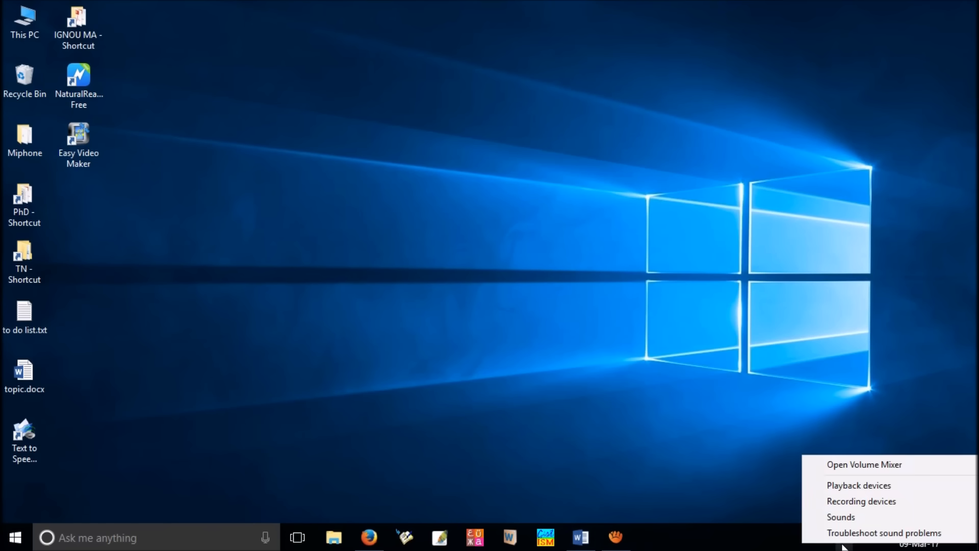
{"action": "mouse_move", "coordinate": [858, 485]}
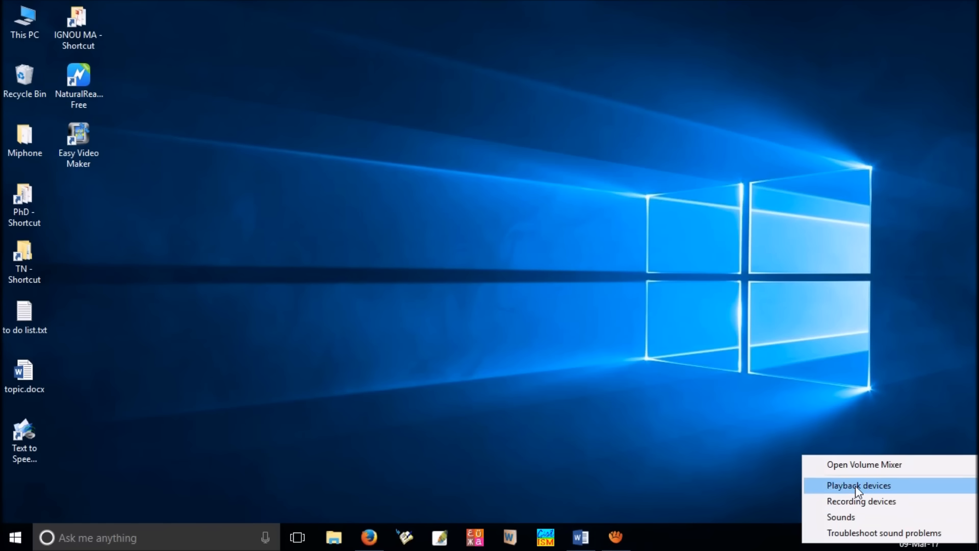
{"action": "left_click", "coordinate": [859, 486]}
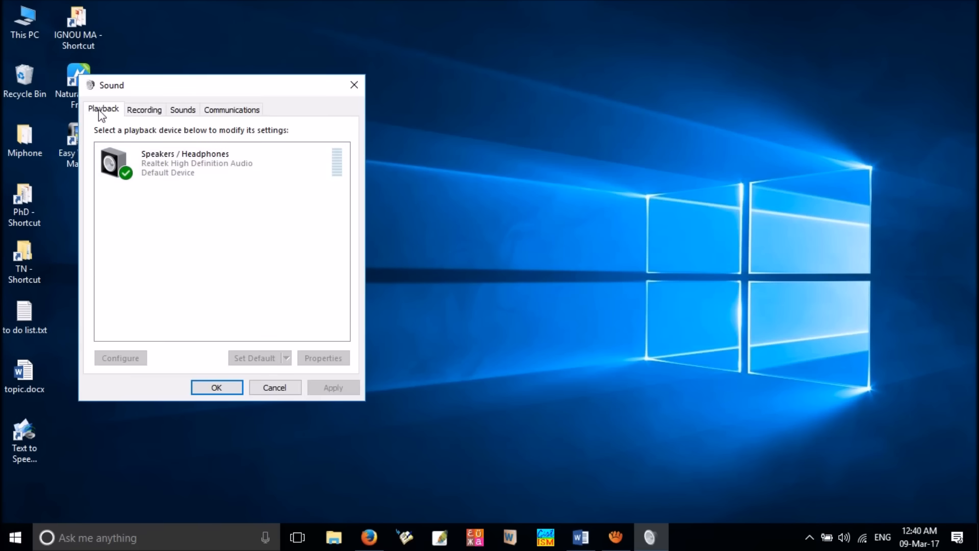
{"action": "left_click", "coordinate": [188, 162]}
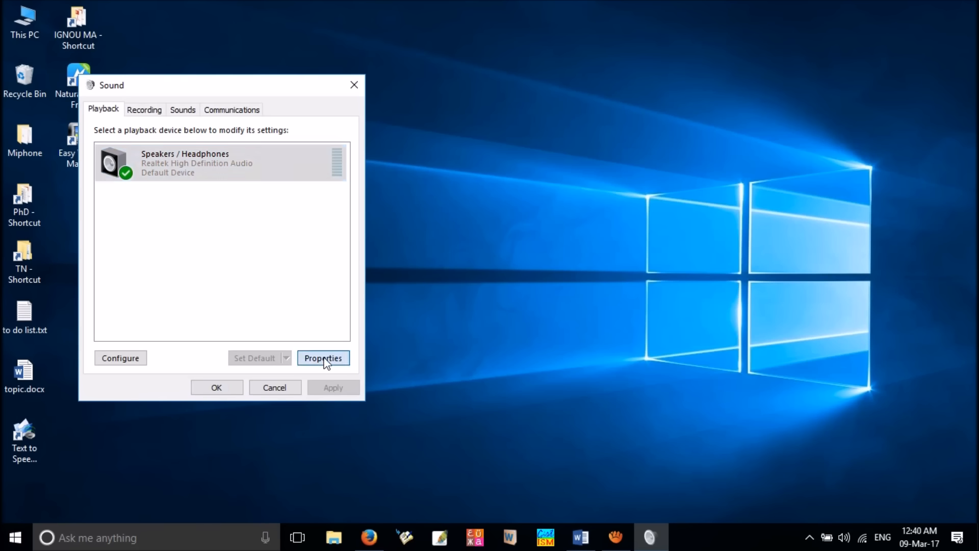
- In Speakers Properties Advanced, set Default Format to 24 bit, 48000 Hz (Studio Quality)
{"action": "left_click", "coordinate": [324, 358]}
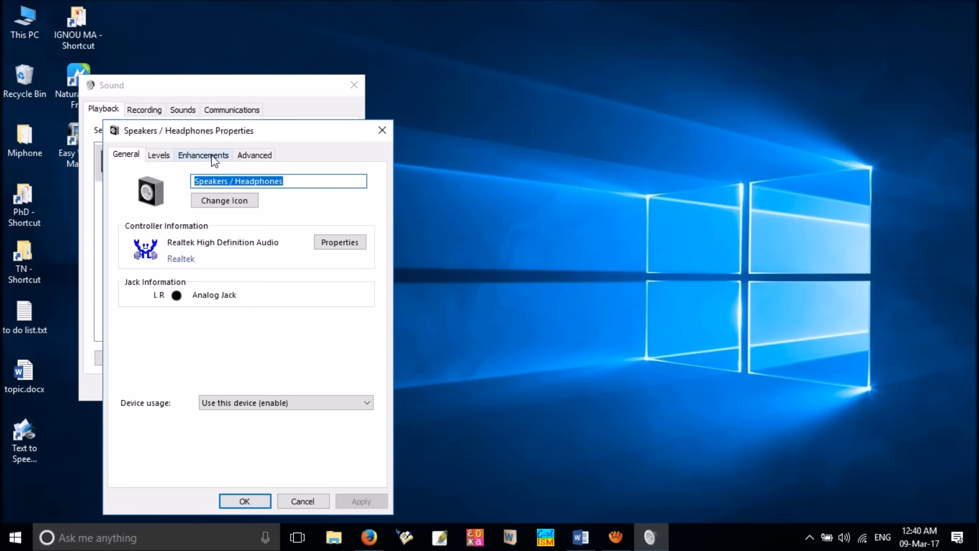
{"action": "left_click", "coordinate": [254, 154]}
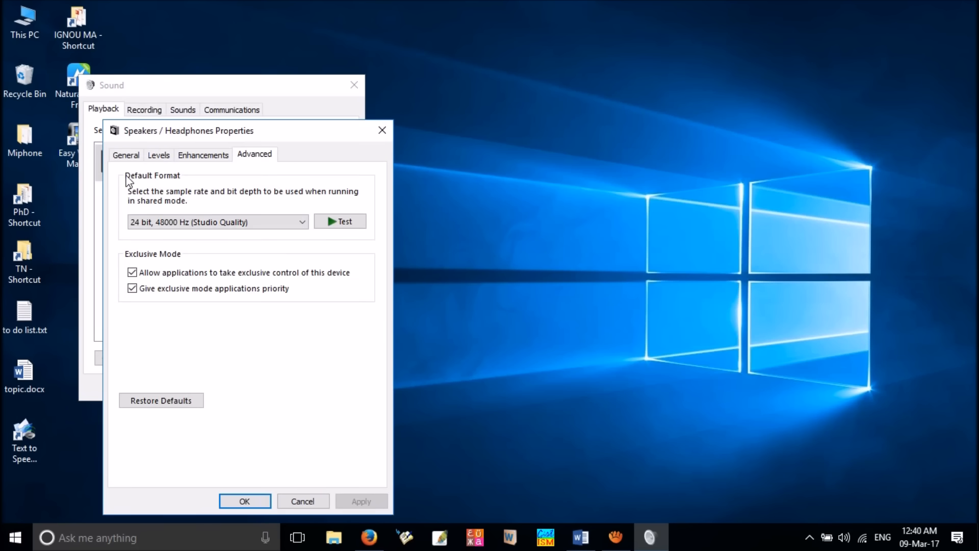
{"action": "mouse_move", "coordinate": [288, 220]}
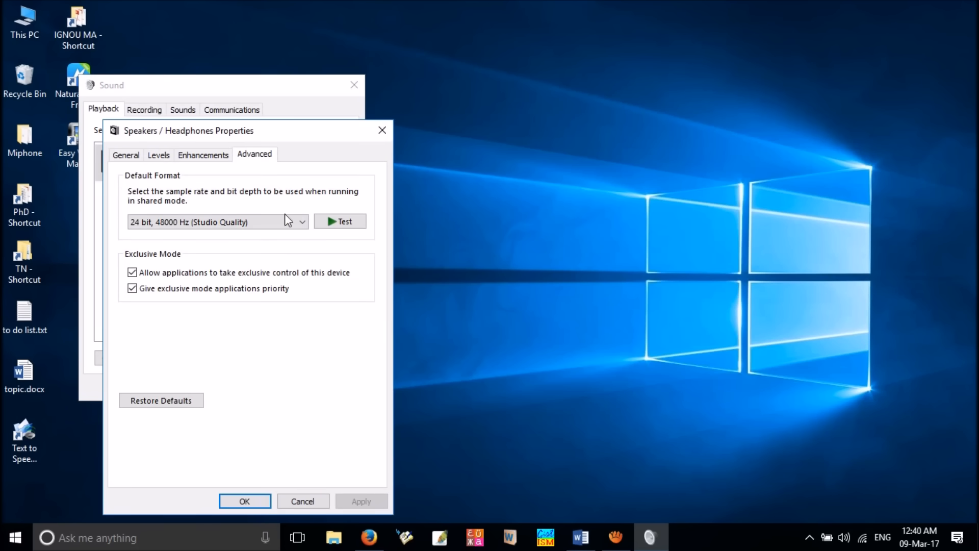
{"action": "left_click", "coordinate": [302, 221]}
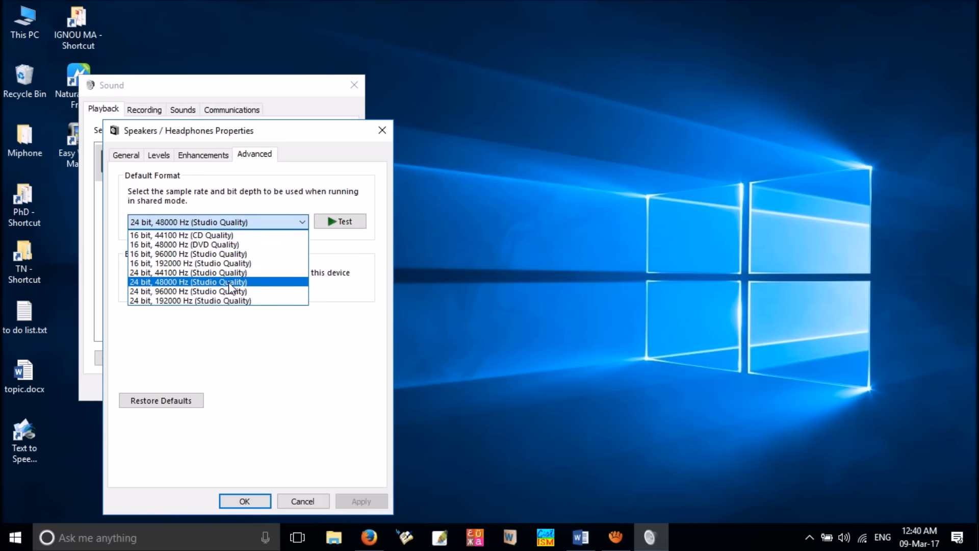
{"action": "left_click", "coordinate": [190, 300]}
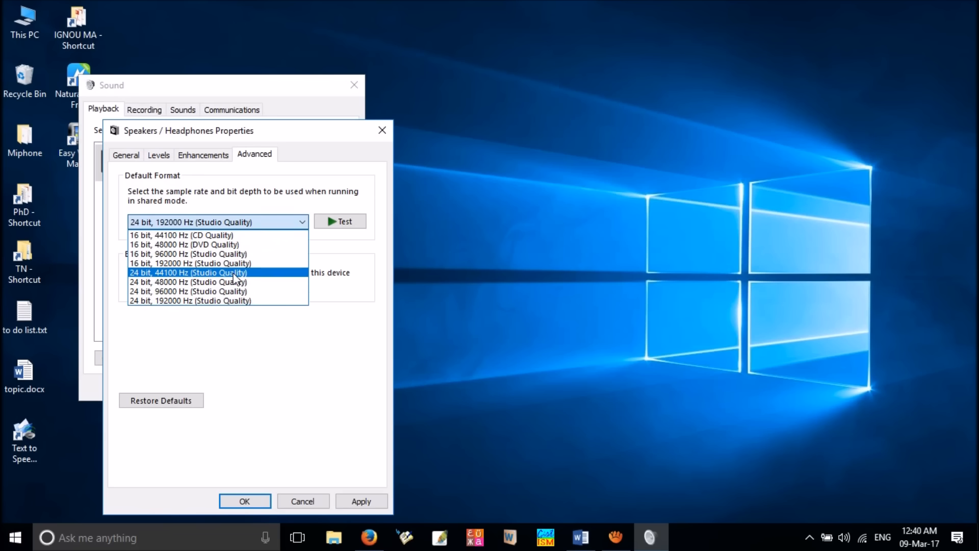
{"action": "left_click", "coordinate": [189, 282]}
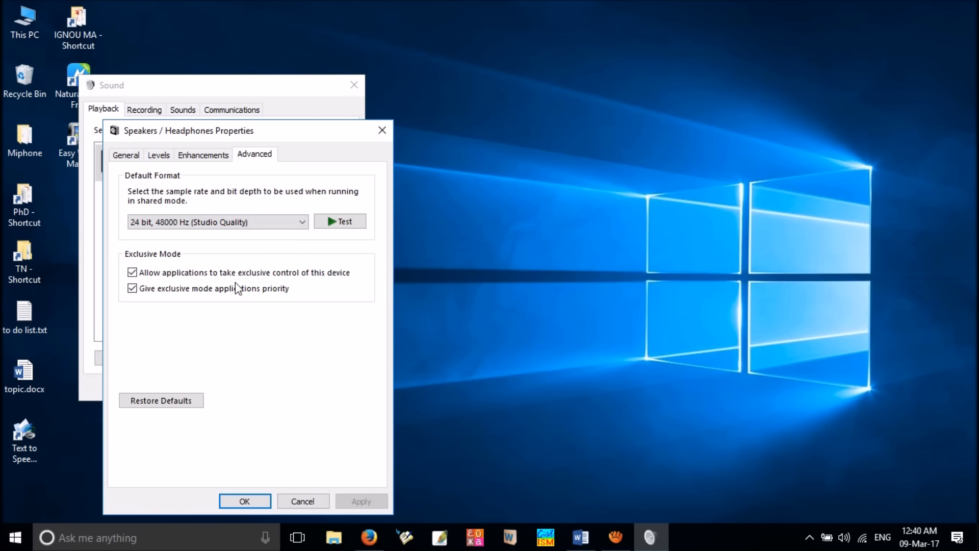
{"action": "left_click", "coordinate": [302, 222]}
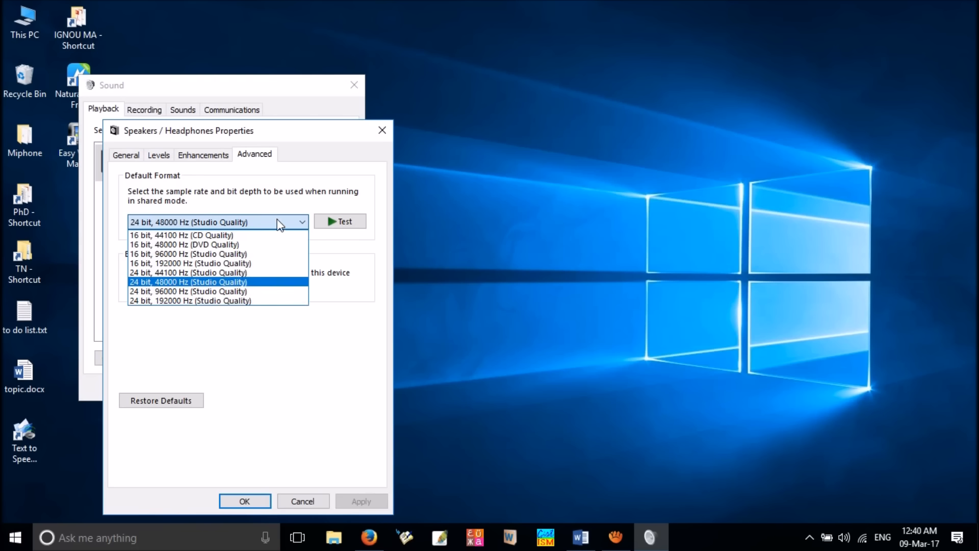
{"action": "left_click", "coordinate": [190, 300]}
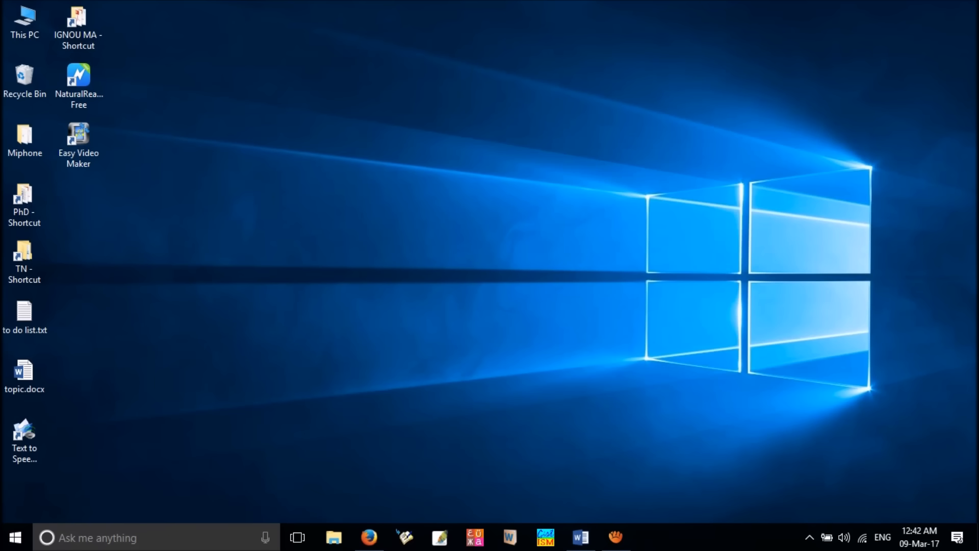
{"action": "mouse_move", "coordinate": [583, 350]}
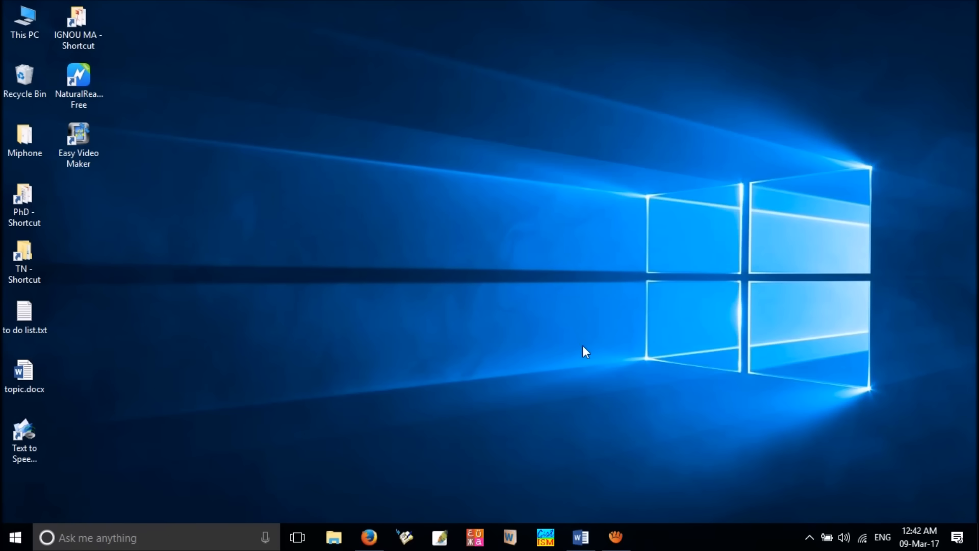
{"action": "mouse_move", "coordinate": [650, 354]}
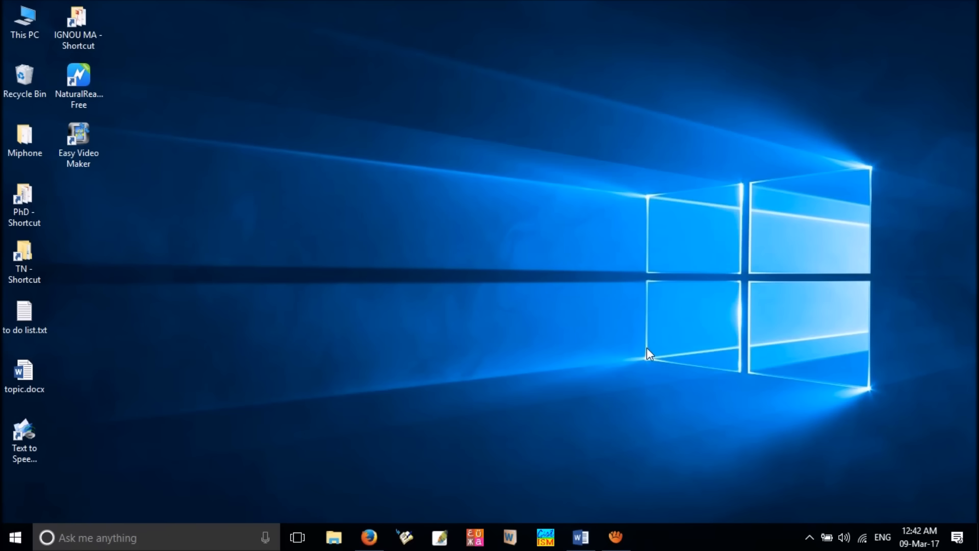
{"action": "mouse_move", "coordinate": [765, 406]}
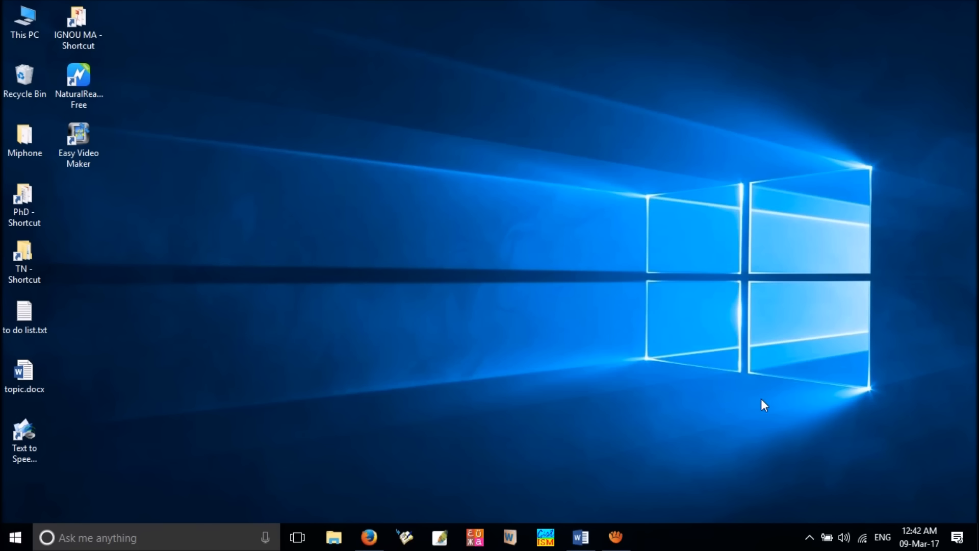
{"action": "mouse_move", "coordinate": [855, 477]}
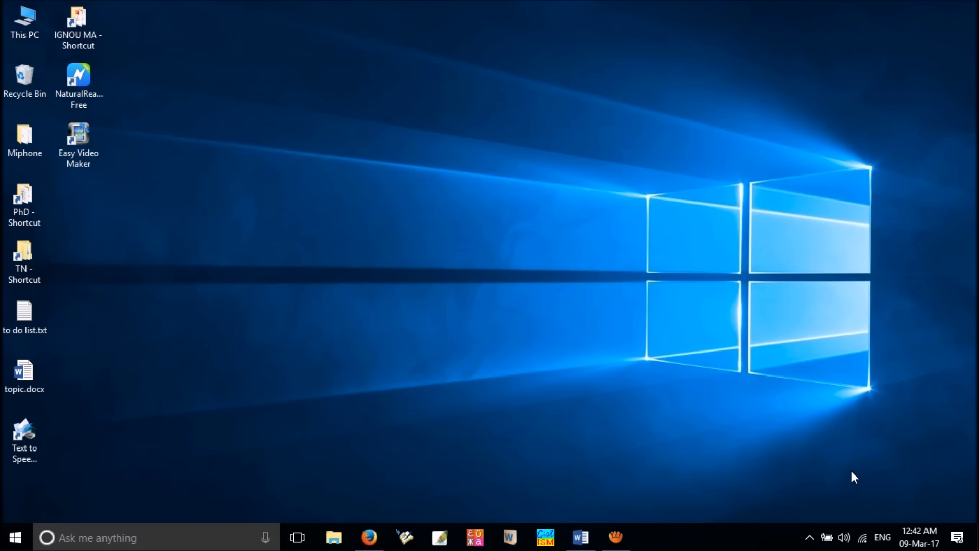
{"action": "mouse_move", "coordinate": [844, 537]}
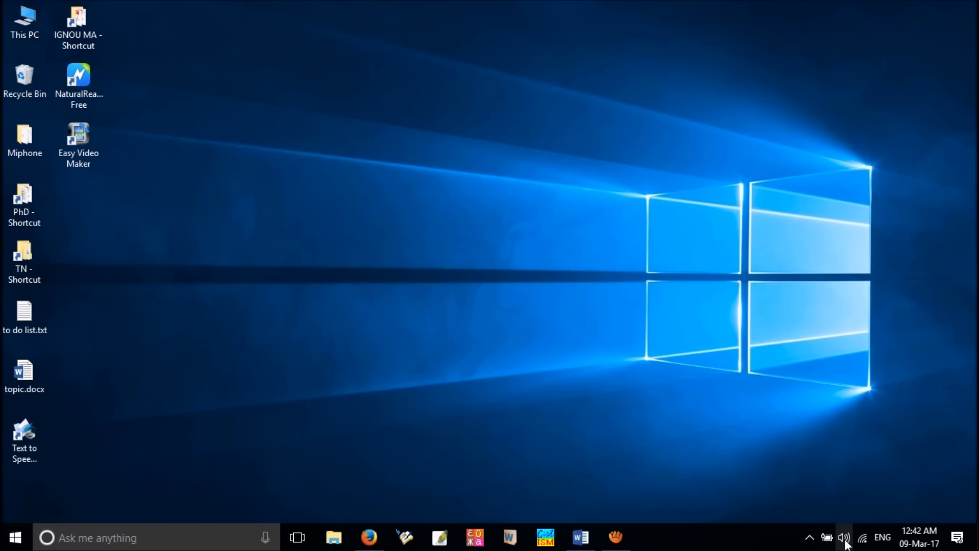
- Reopen Speakers / Headphones properties and review the Enhancements, checking the Environment effect choices
{"action": "right_click", "coordinate": [844, 538]}
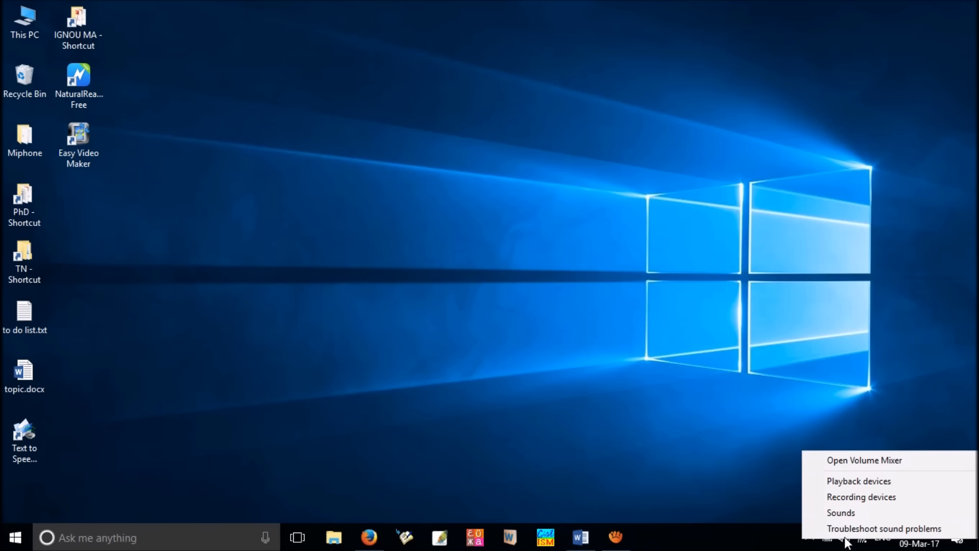
{"action": "mouse_move", "coordinate": [858, 480]}
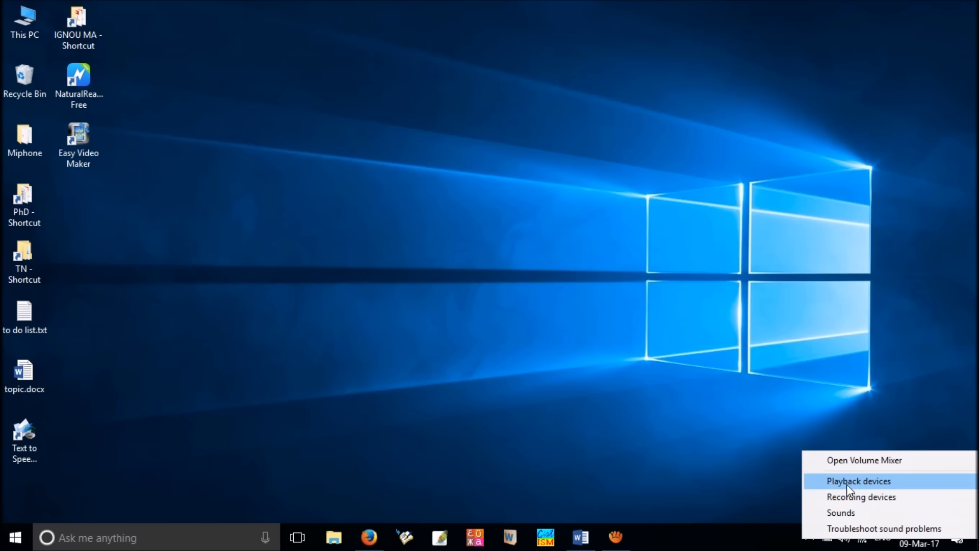
{"action": "left_click", "coordinate": [858, 480]}
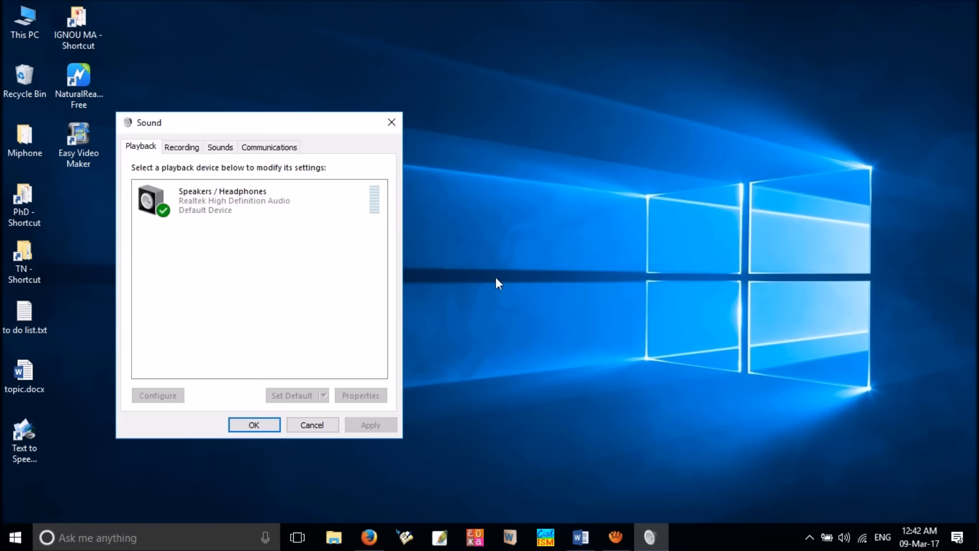
{"action": "left_click", "coordinate": [250, 200]}
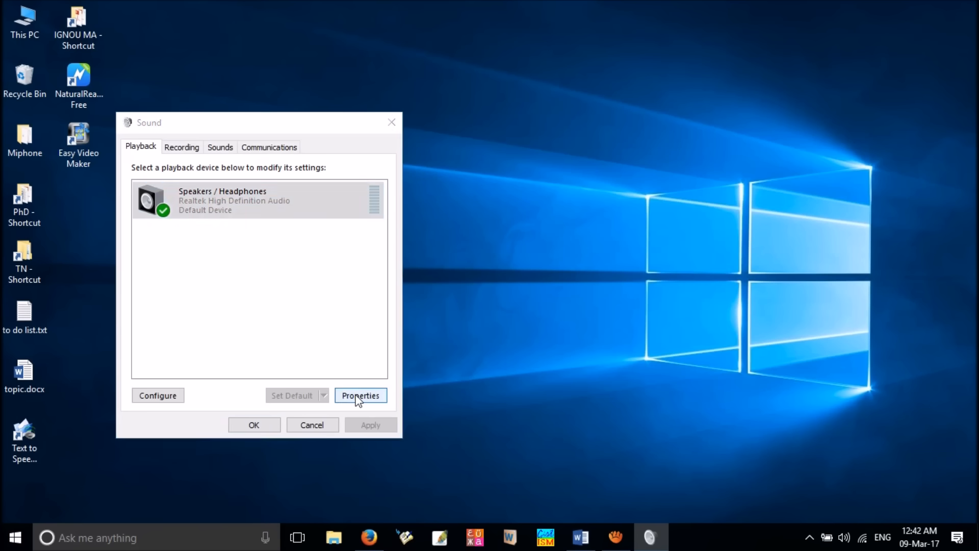
{"action": "left_click", "coordinate": [360, 396]}
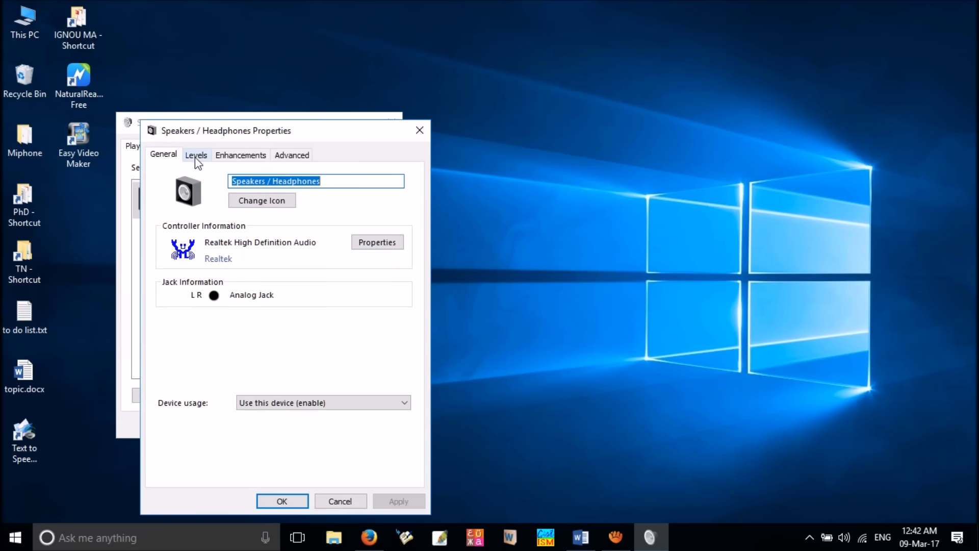
{"action": "left_click", "coordinate": [241, 154]}
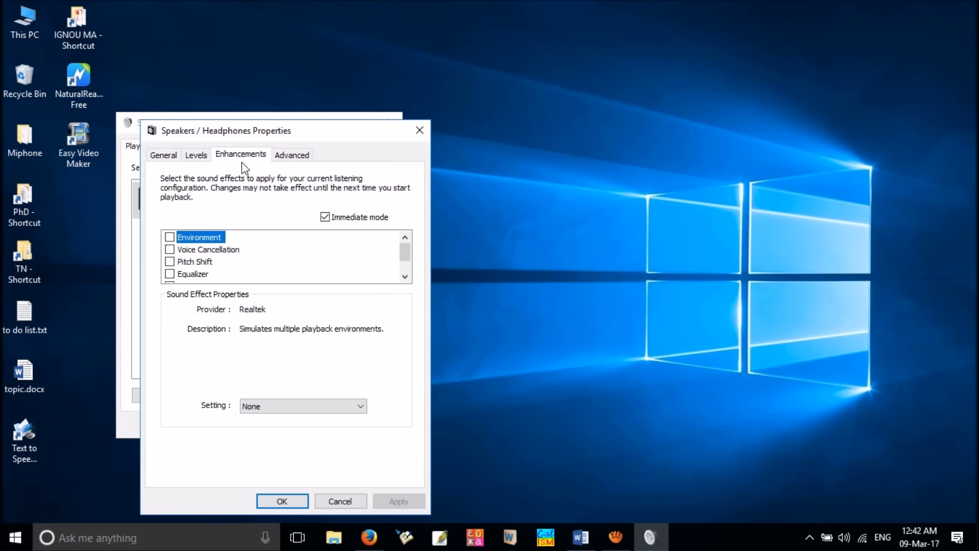
{"action": "mouse_move", "coordinate": [187, 226]}
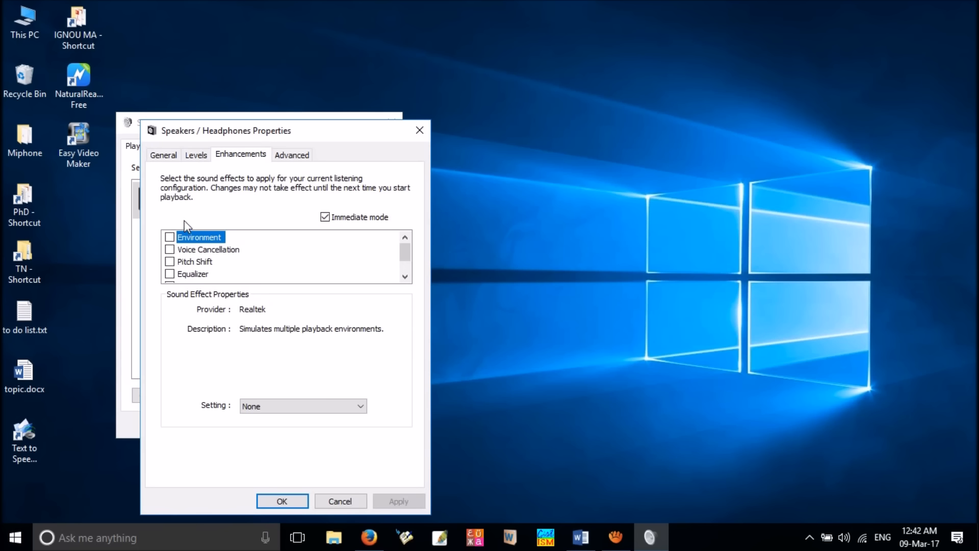
{"action": "mouse_move", "coordinate": [223, 221]}
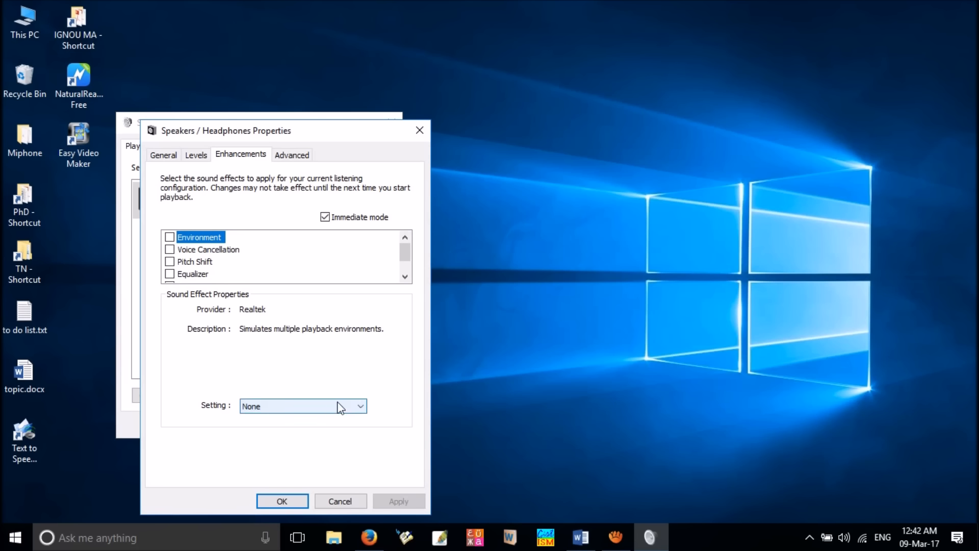
{"action": "left_click", "coordinate": [281, 501]}
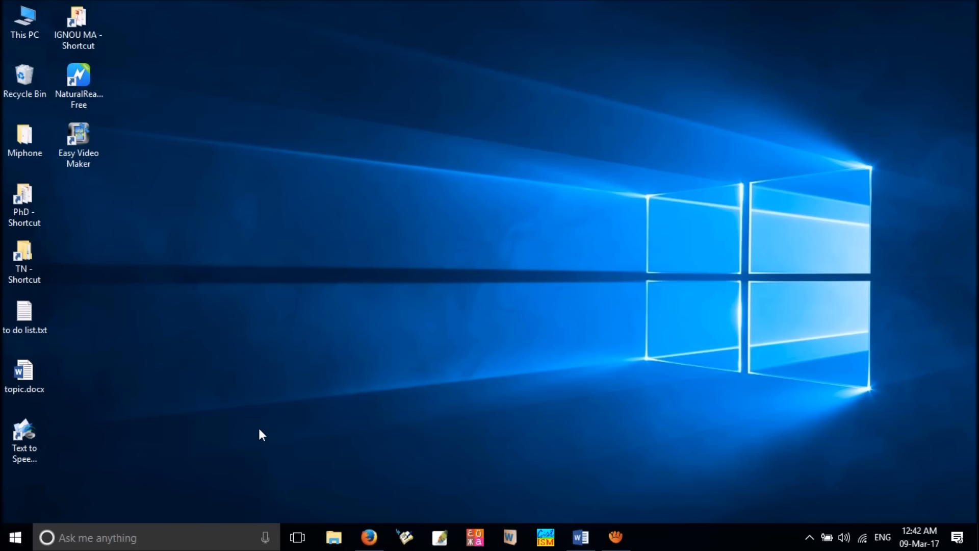
{"action": "mouse_move", "coordinate": [616, 537]}
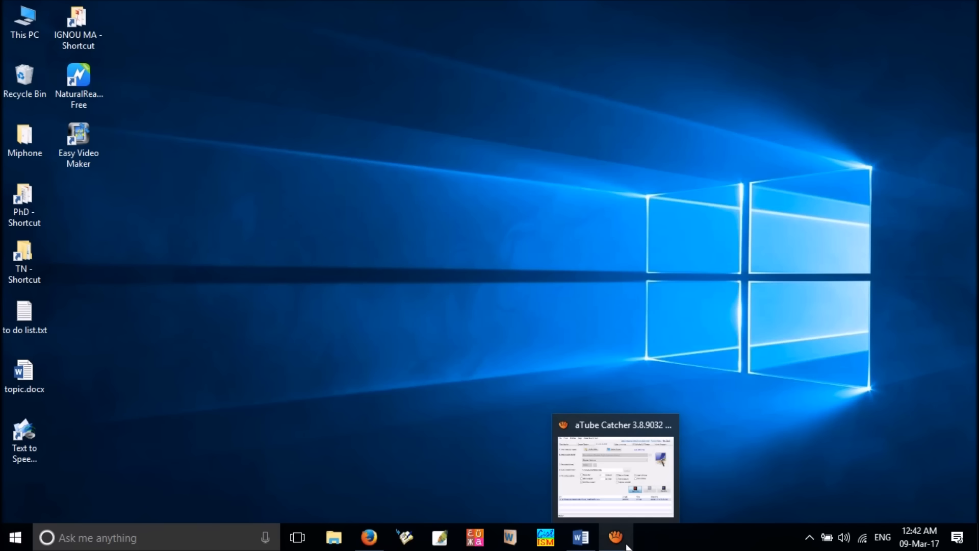
{"action": "mouse_move", "coordinate": [484, 336]}
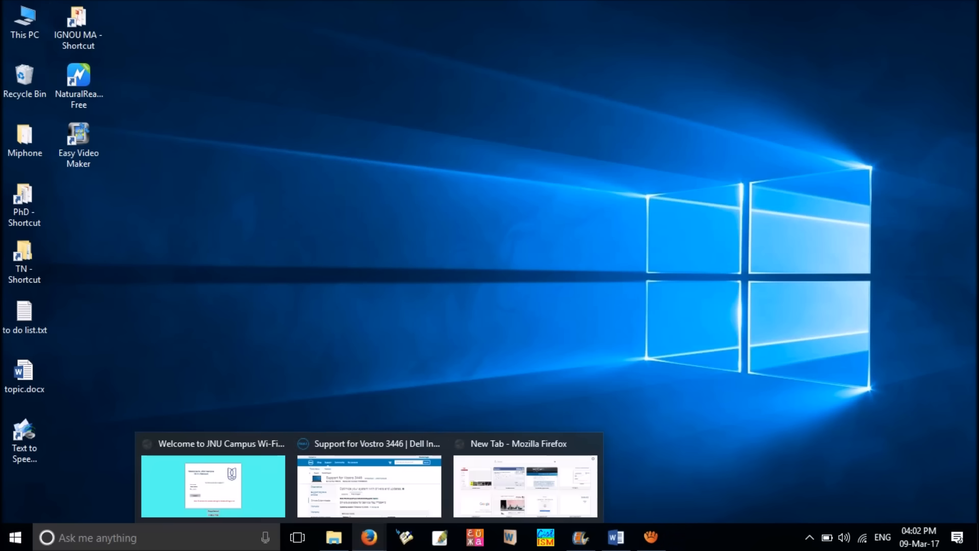
- On the Dell Vostro 3446 support page, download the Realtek ALC3234 Audio Driver
{"action": "left_click", "coordinate": [368, 485]}
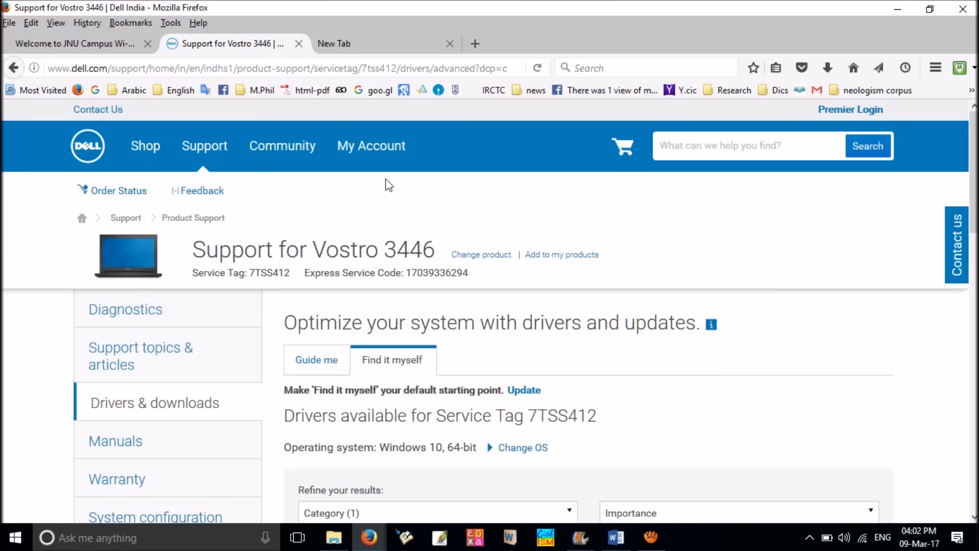
{"action": "mouse_move", "coordinate": [445, 249]}
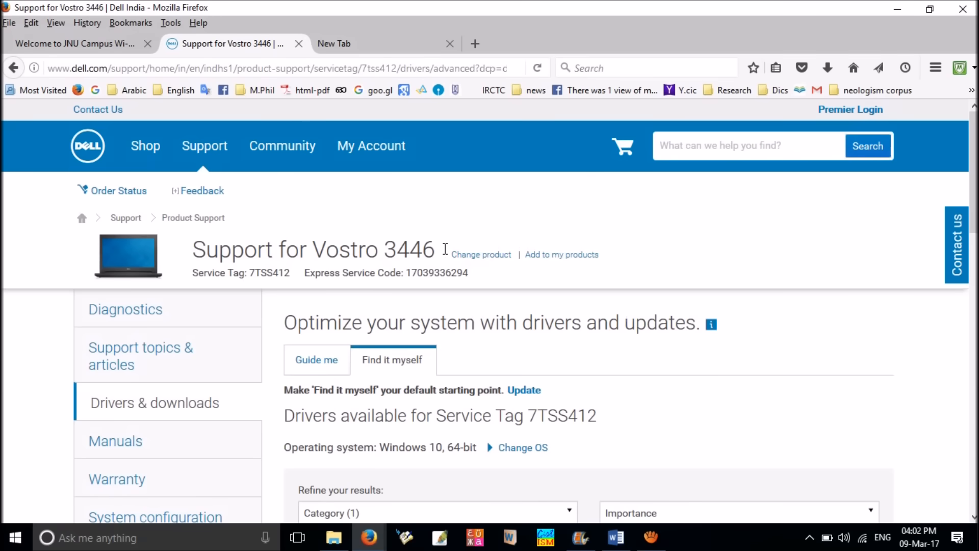
{"action": "scroll", "scroll_direction": "down", "scroll_amount": 3}
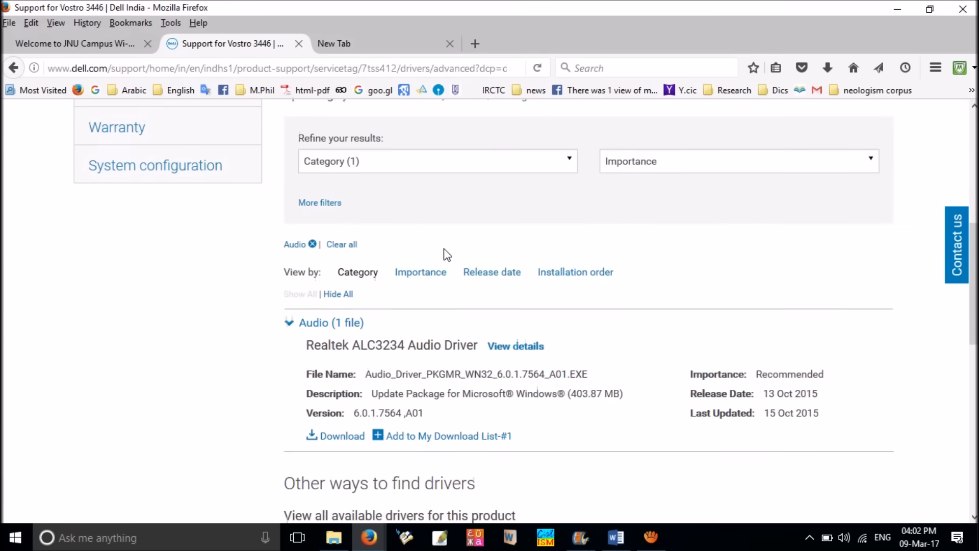
{"action": "scroll", "scroll_direction": "down", "scroll_amount": 3}
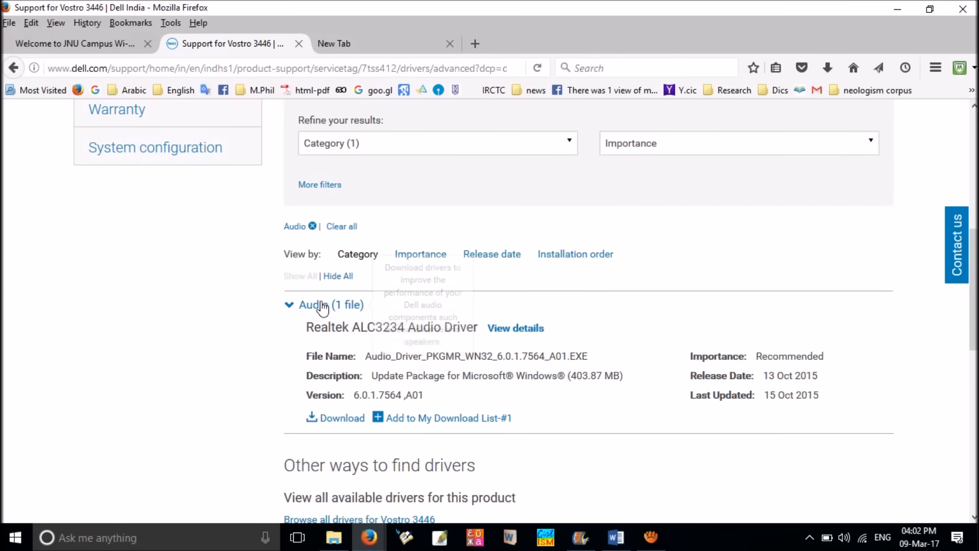
{"action": "mouse_move", "coordinate": [348, 421]}
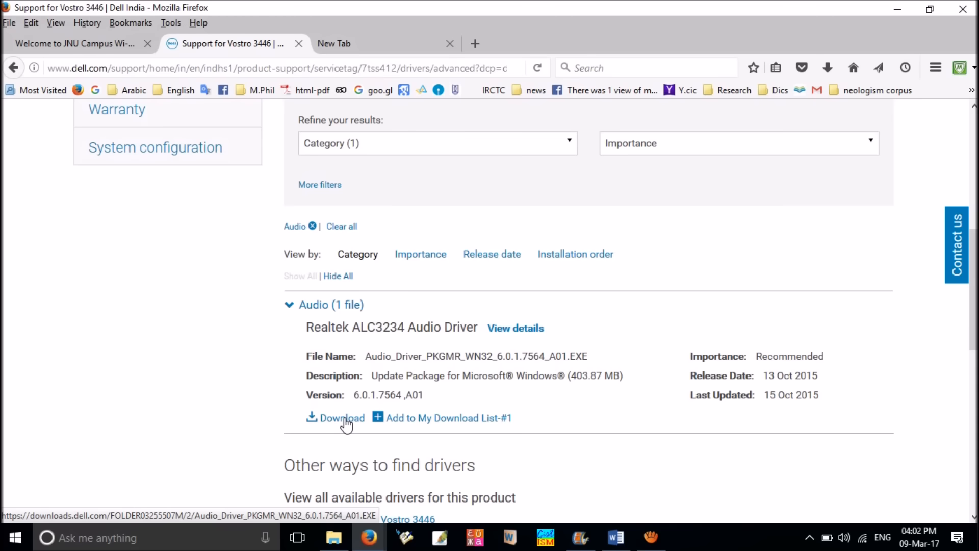
{"action": "left_click", "coordinate": [343, 418]}
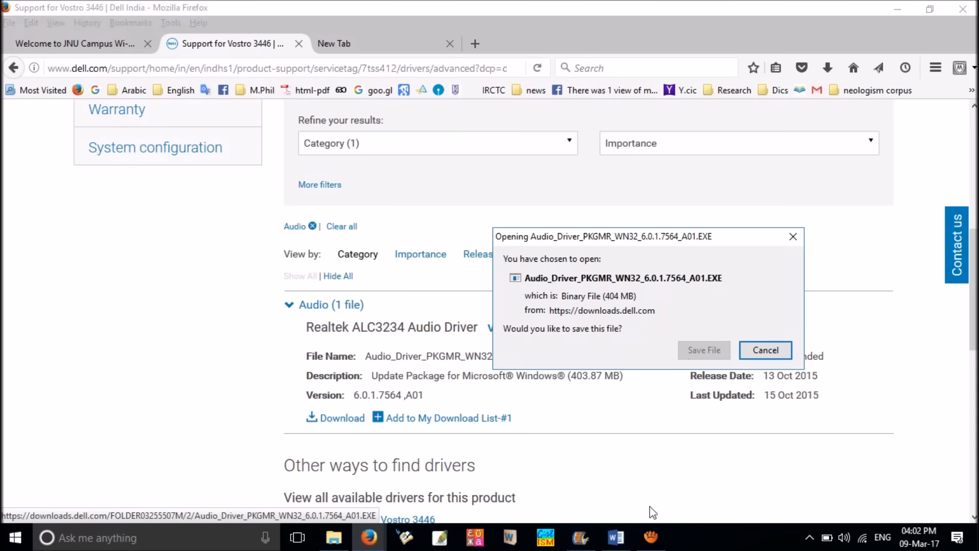